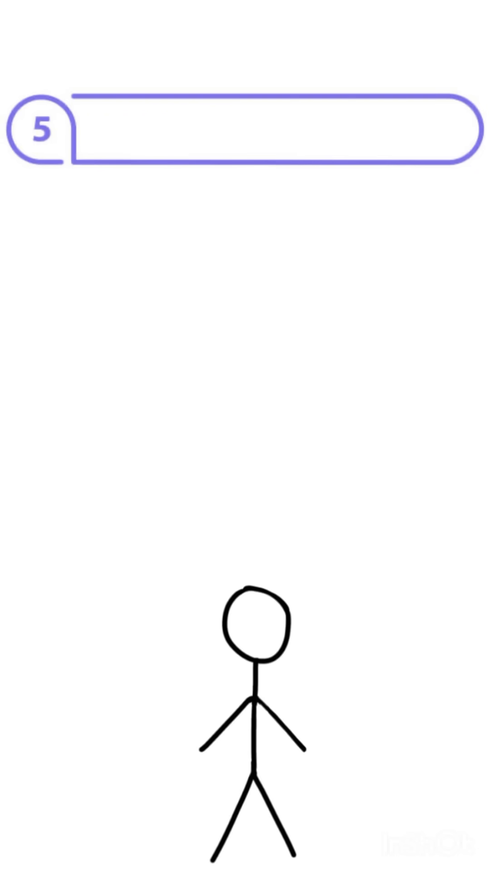
pyautogui.write('AP Biology')
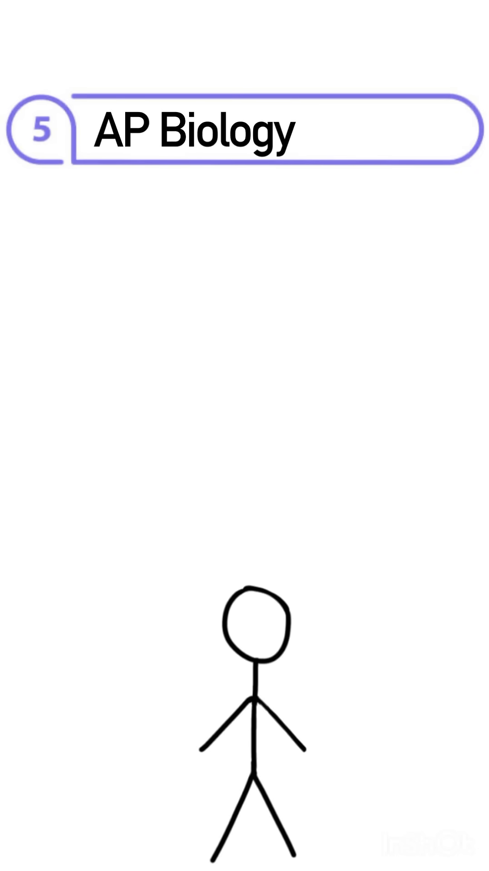